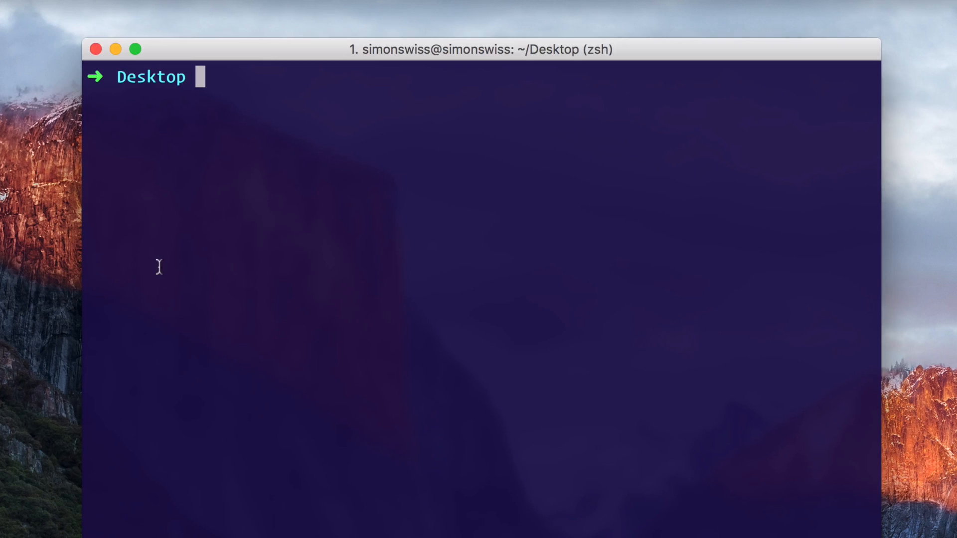
Run npm install -g create-react-app to install the tool globally.
text(npm instal)
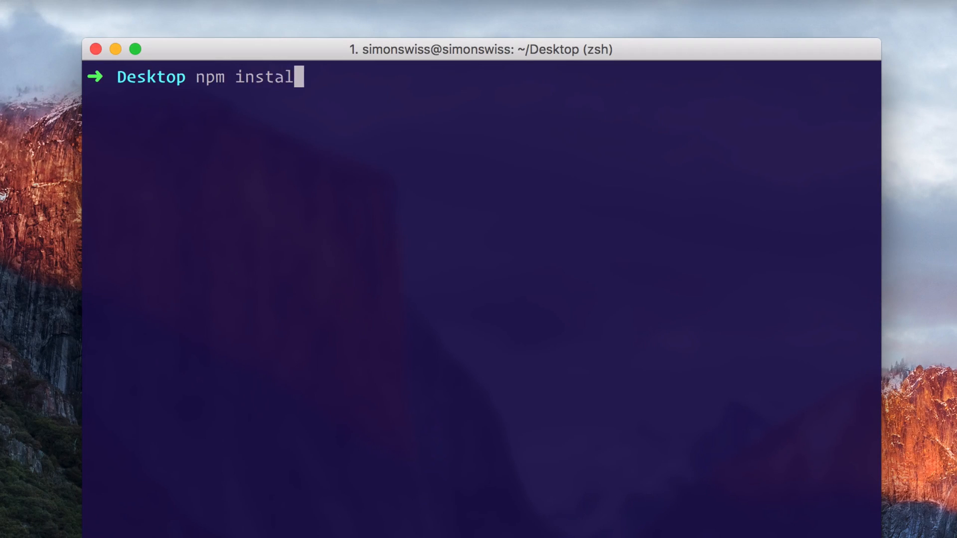
text(-g c)
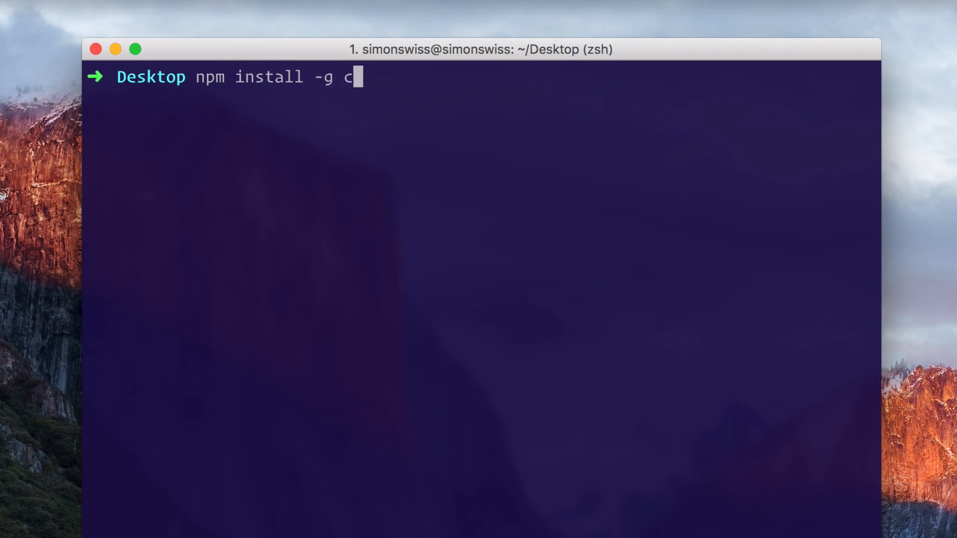
text(reate-react-a)
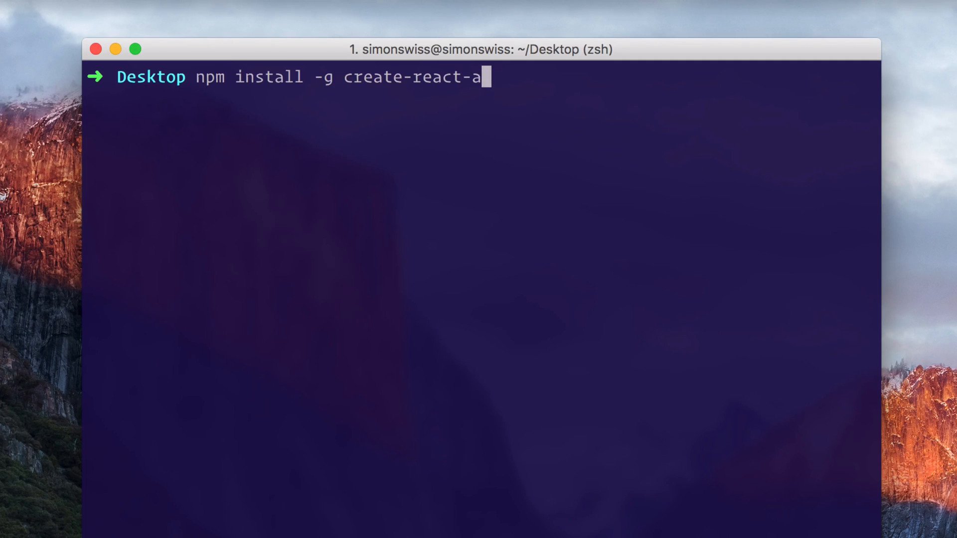
text(p)
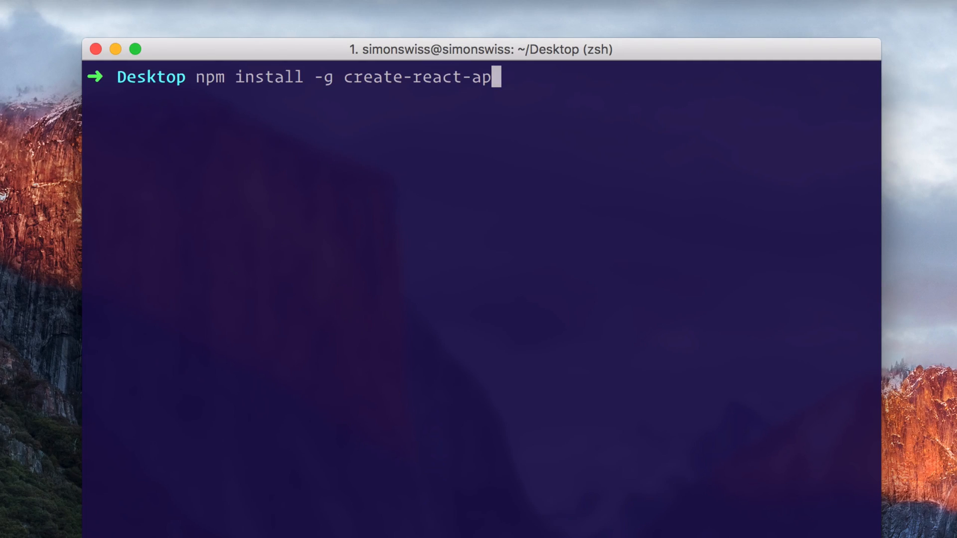
key(backspace)
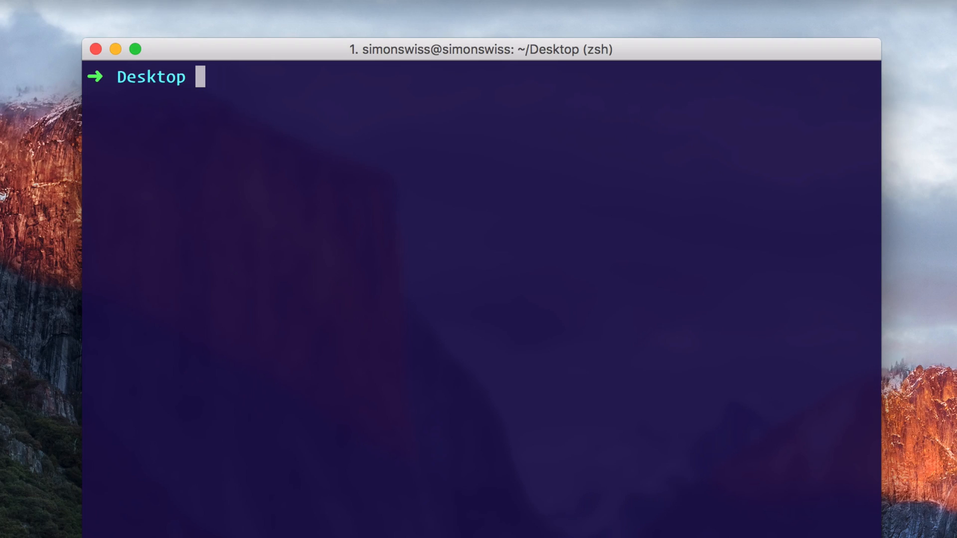
Make a babynames folder on the Desktop and change into it.
text(mkdir)
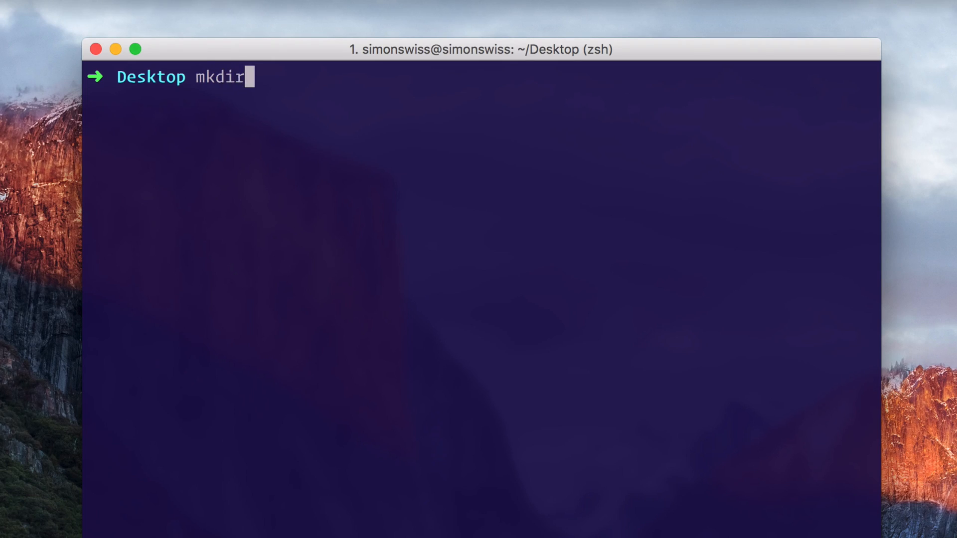
text(babynames)
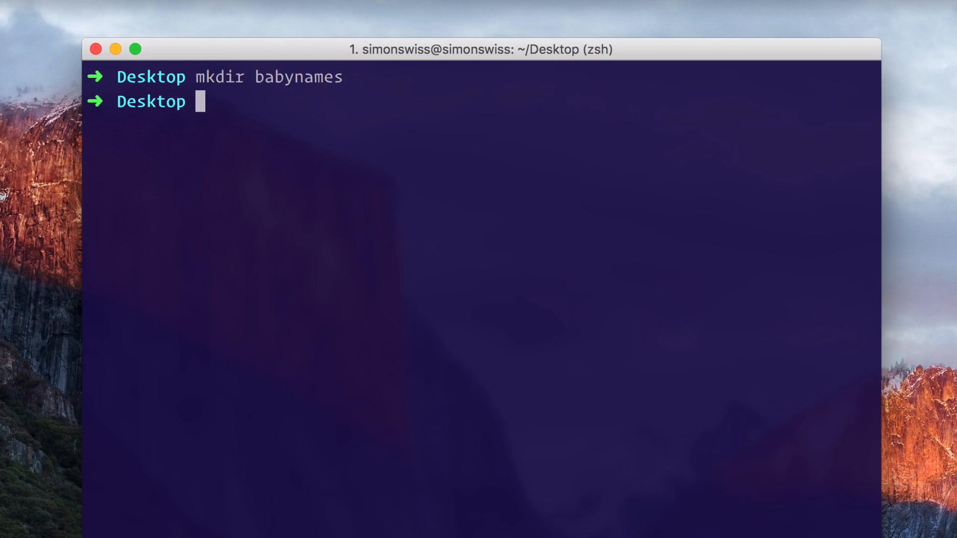
text(cd babynames)
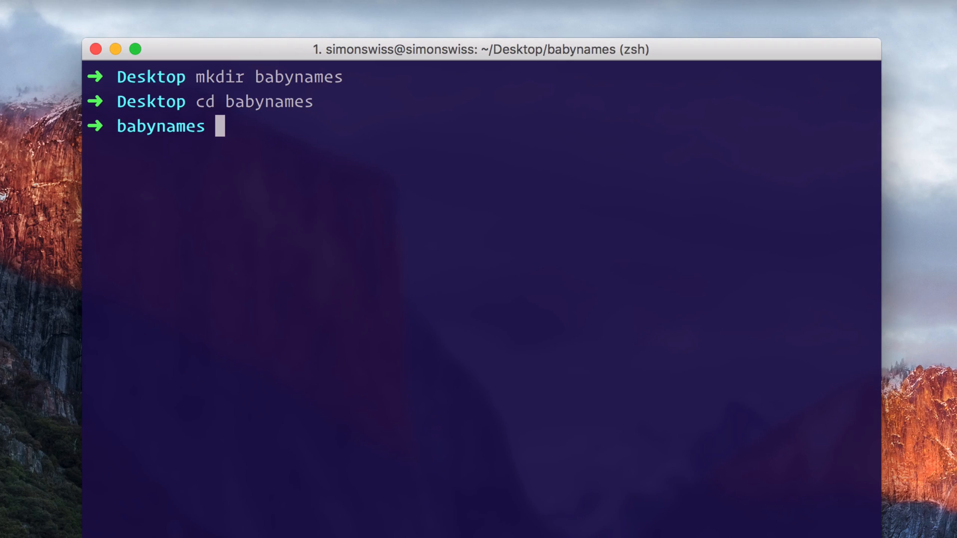
Run create-react-app baby-names to scaffold the project inside babynames.
text(create-rea)
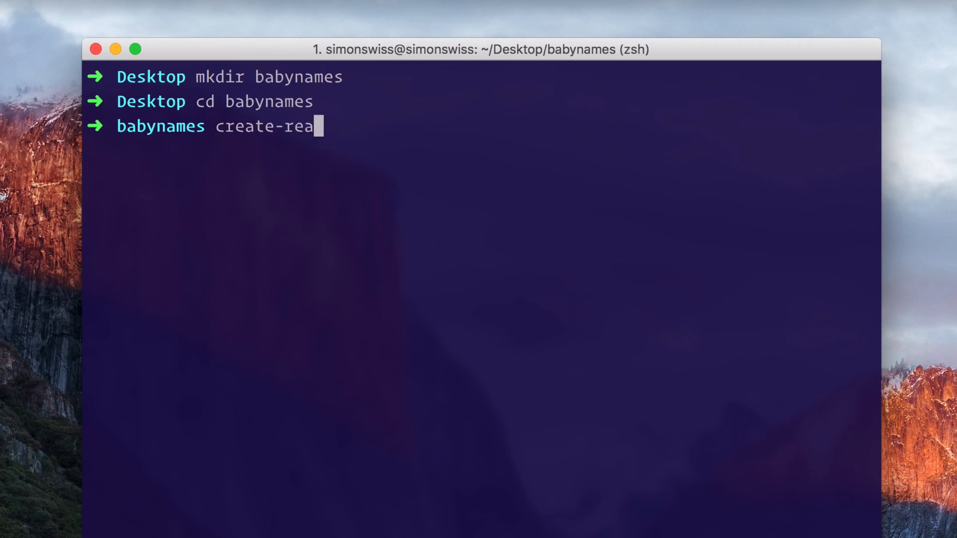
text(ct-app)
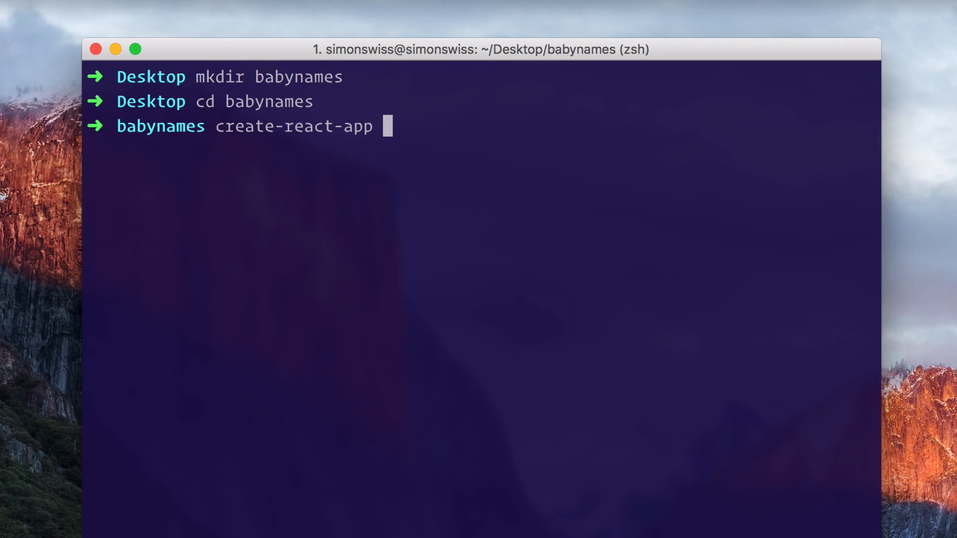
text(baby-nam)
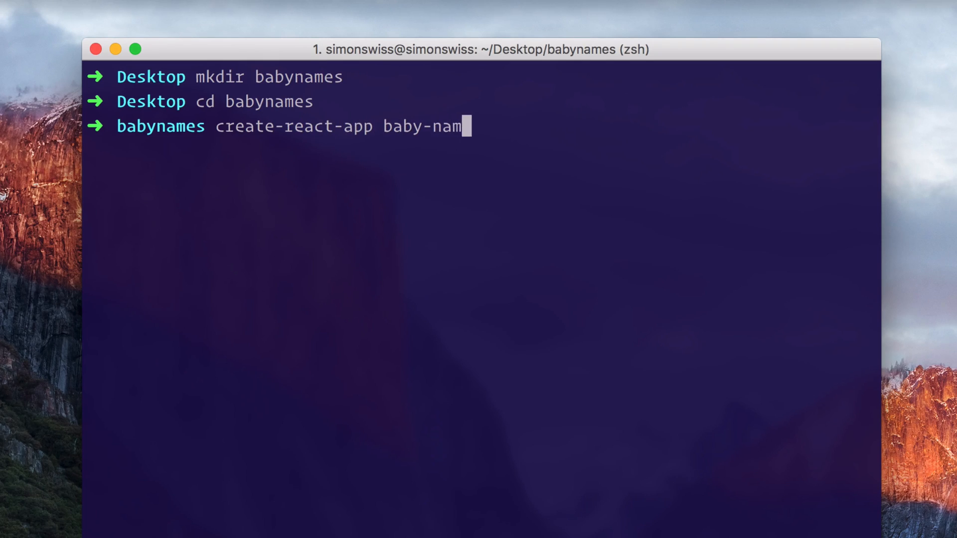
text(es)
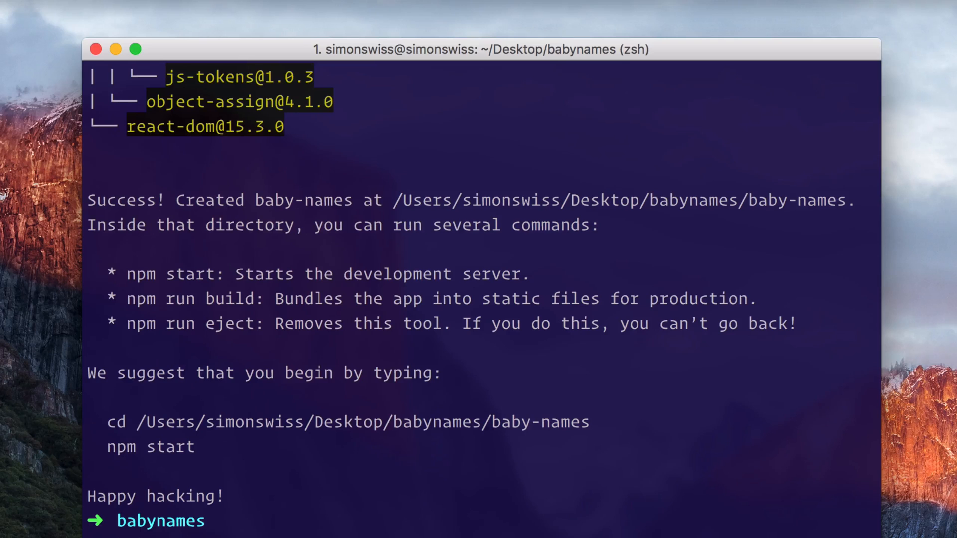
Move the terminal aside and run npm start from babynames, which fails with ENOENT.
drag(127, 273, 263, 273)
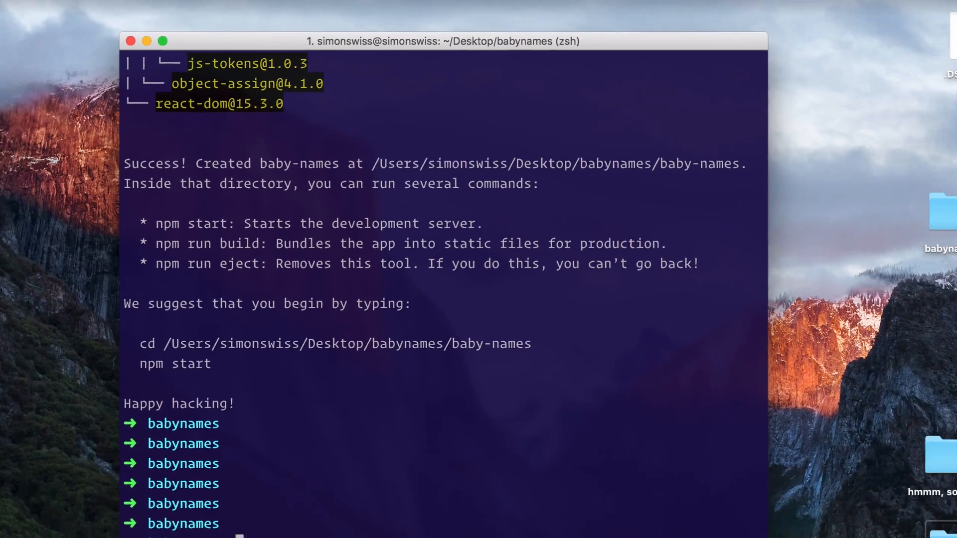
text(npm start)
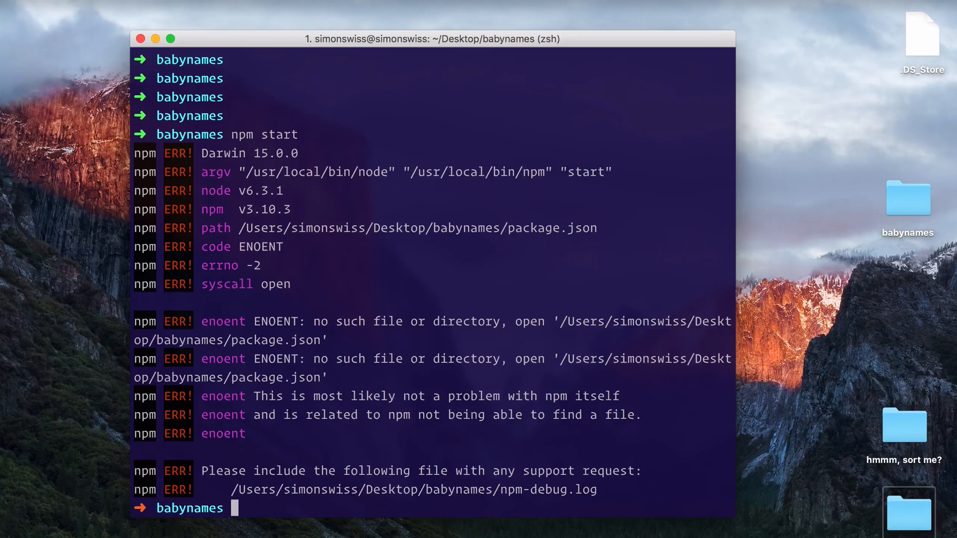
List the folder contents and change into the baby-names project directory.
text(ls)
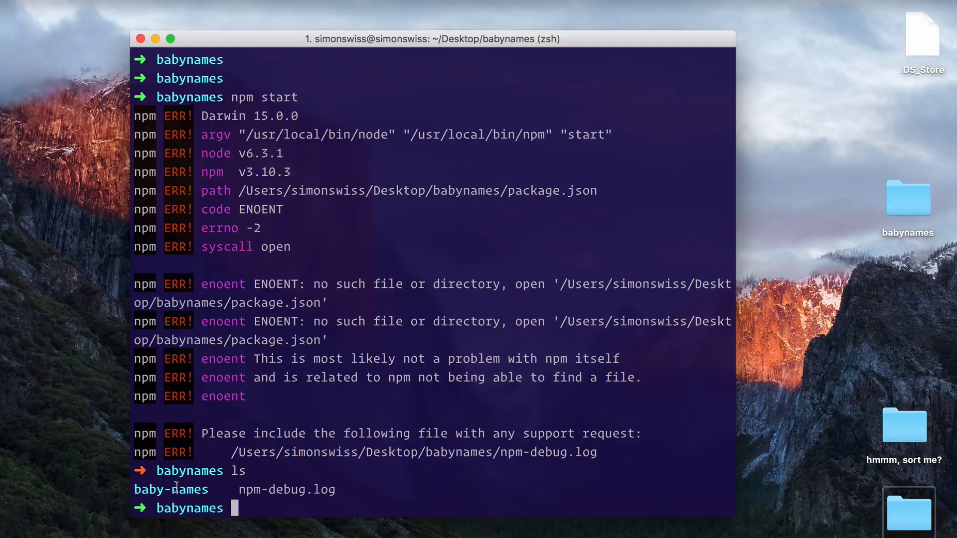
double_click(170, 489)
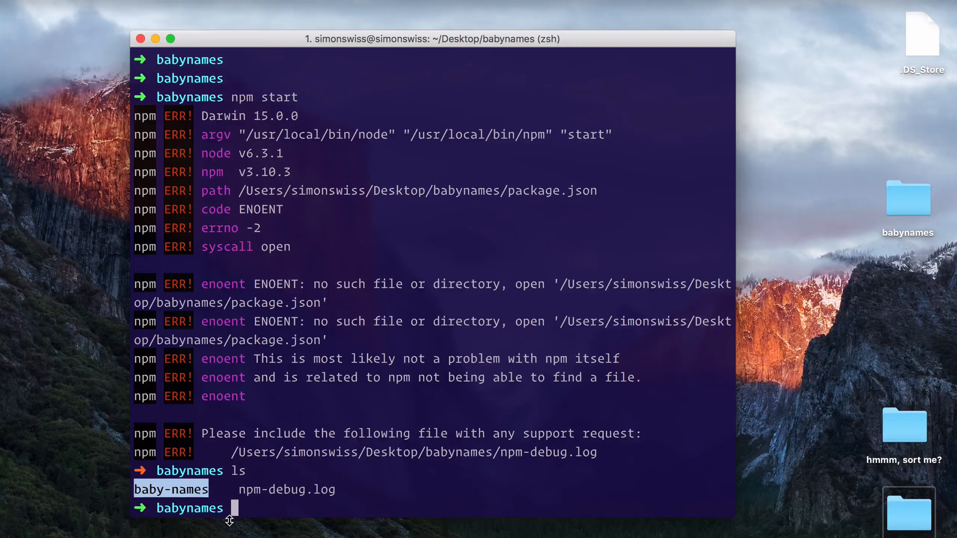
text(cd ba)
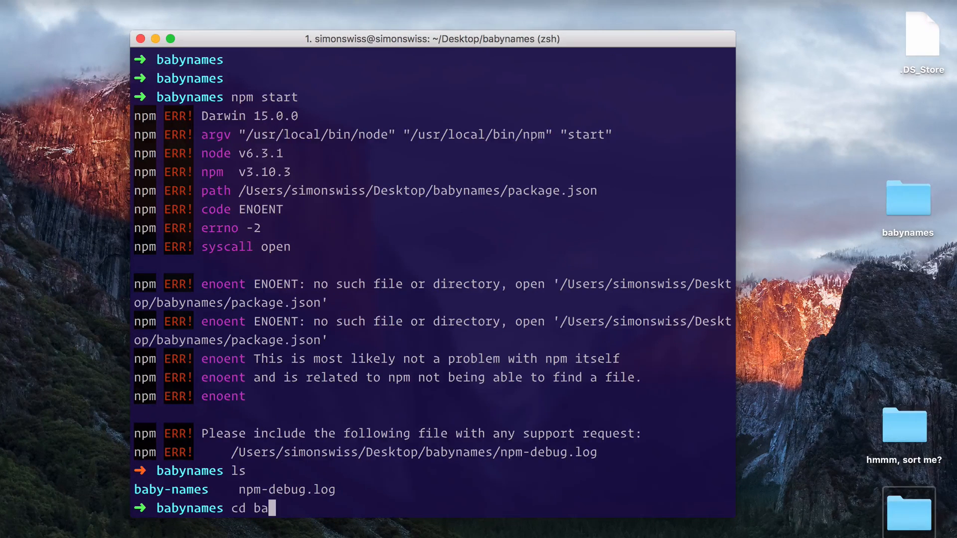
text(by)
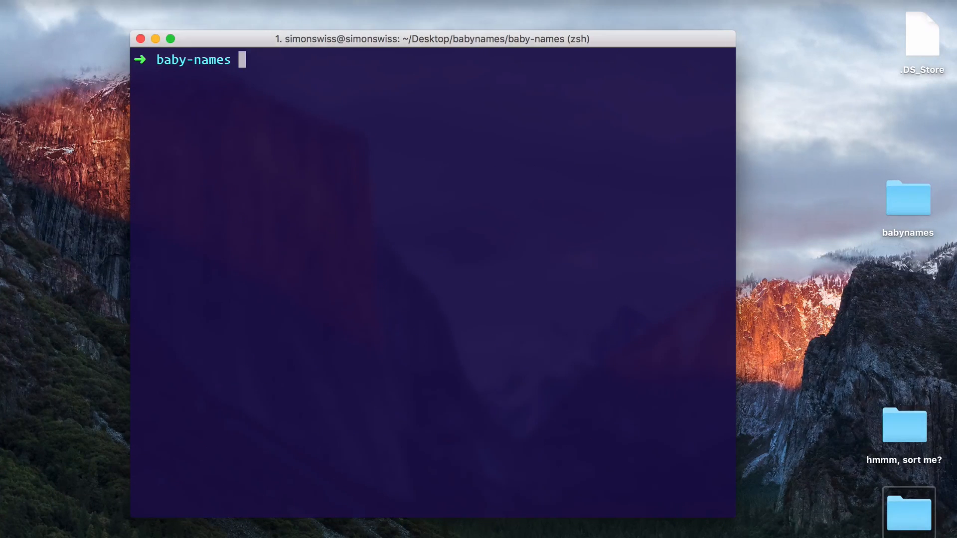
Run npm start inside baby-names and check the React welcome page at localhost:3000.
text(npm start)
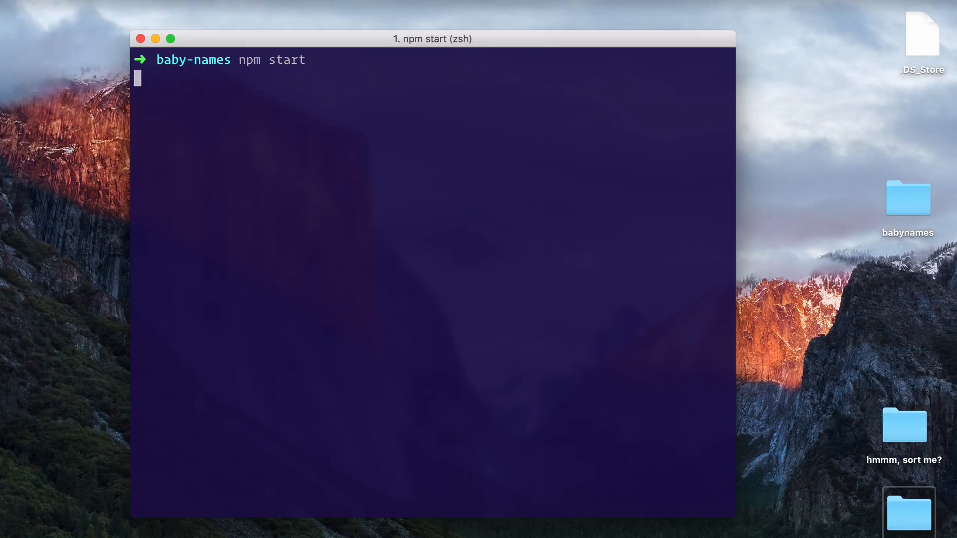
key(Return)
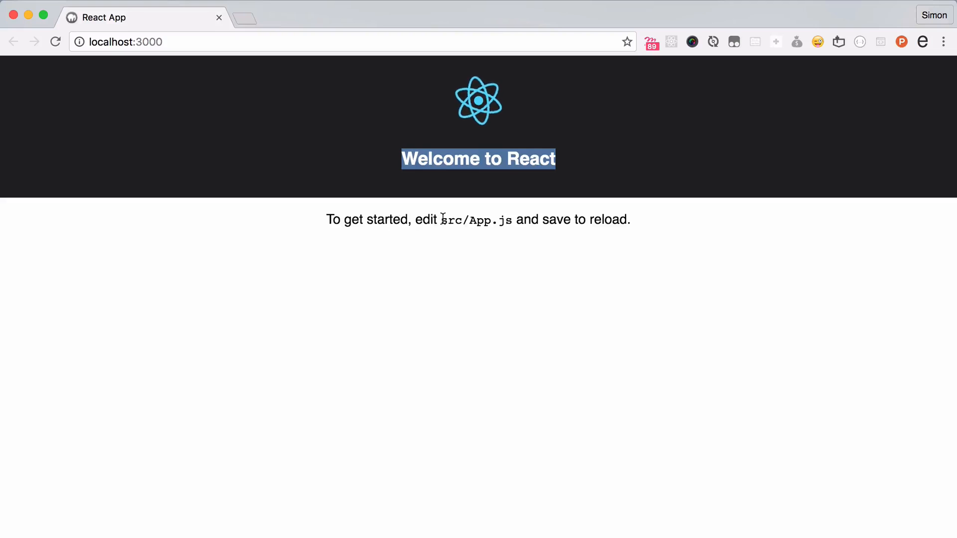
double_click(475, 219)
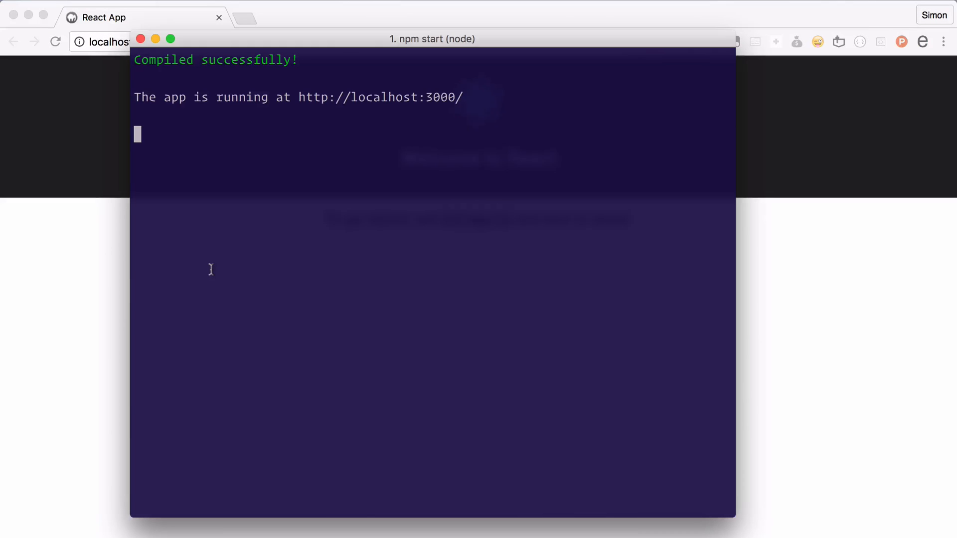
Stop the dev server with Ctrl+C and send the project to Sublime Text via subl.
key(ctrl+c)
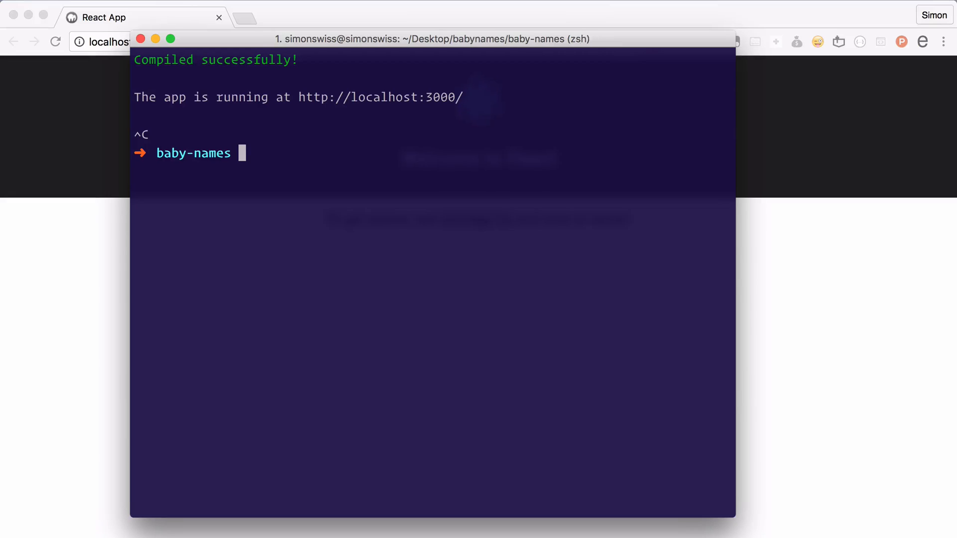
text(subl)
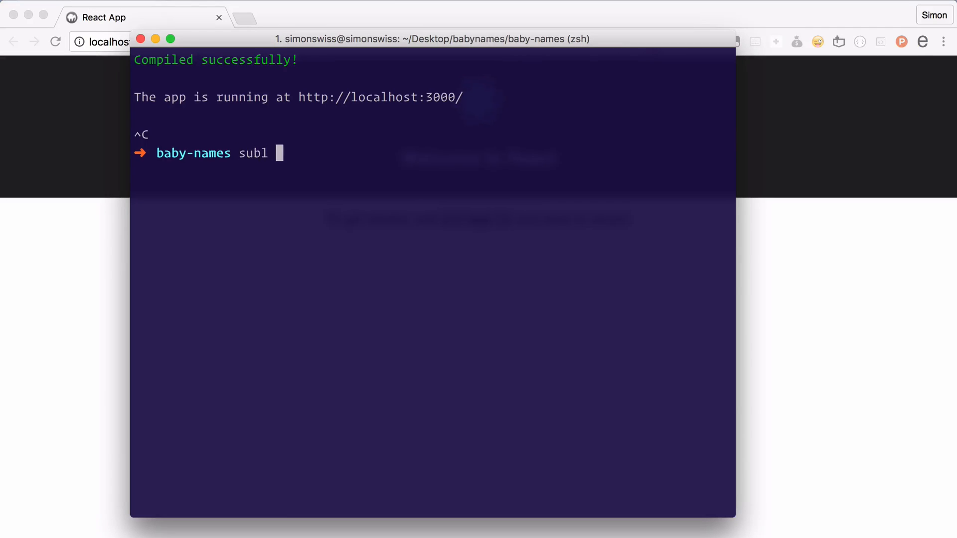
key(Enter)
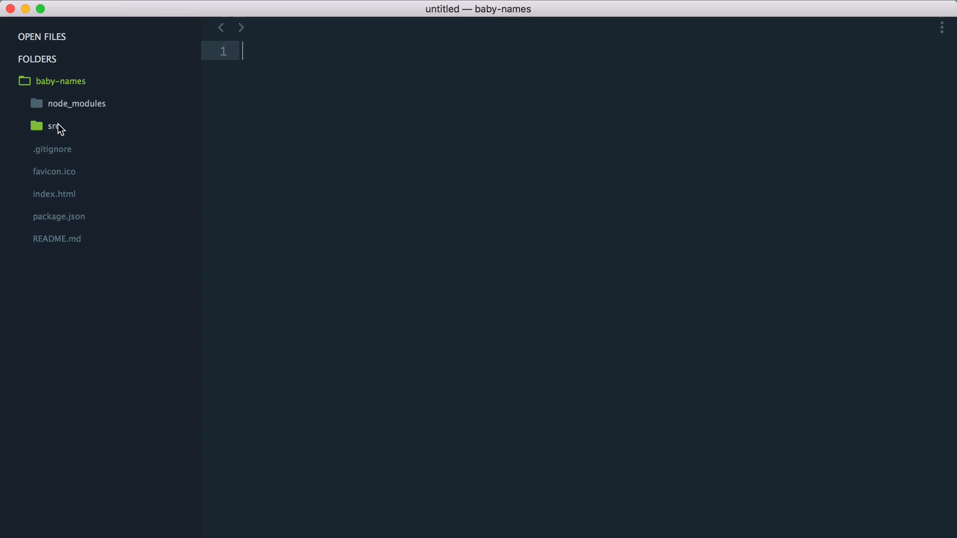
Expand the src folder in the sidebar and view index.html.
click(48, 127)
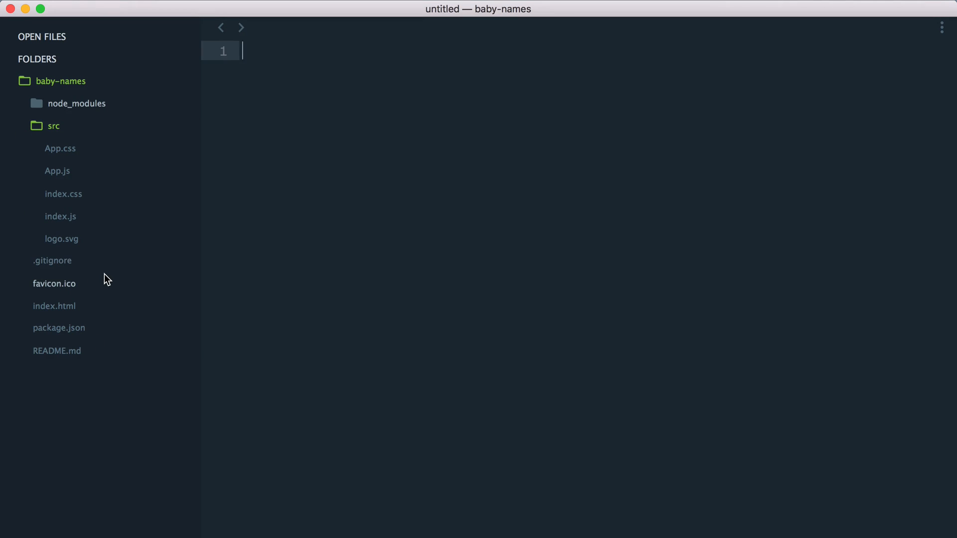
mouse_move(54, 306)
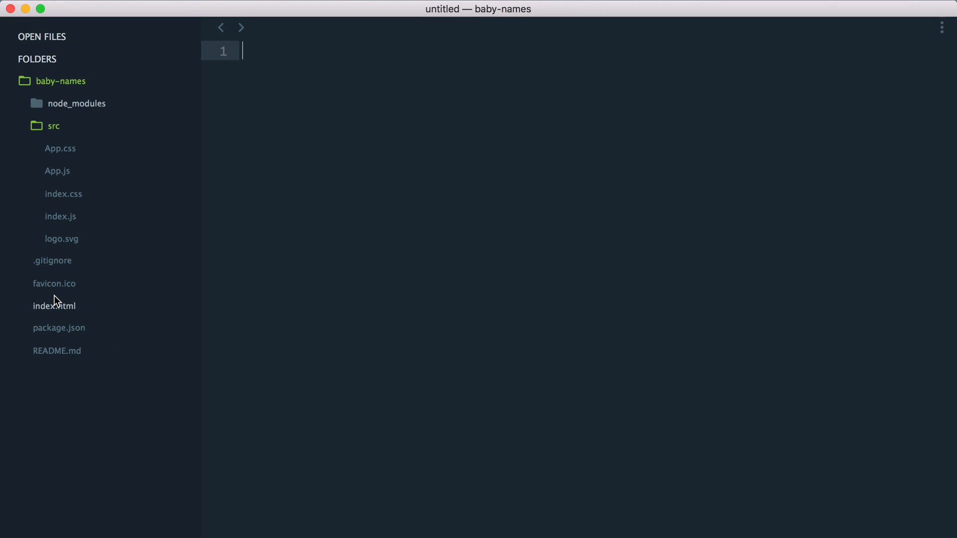
click(54, 306)
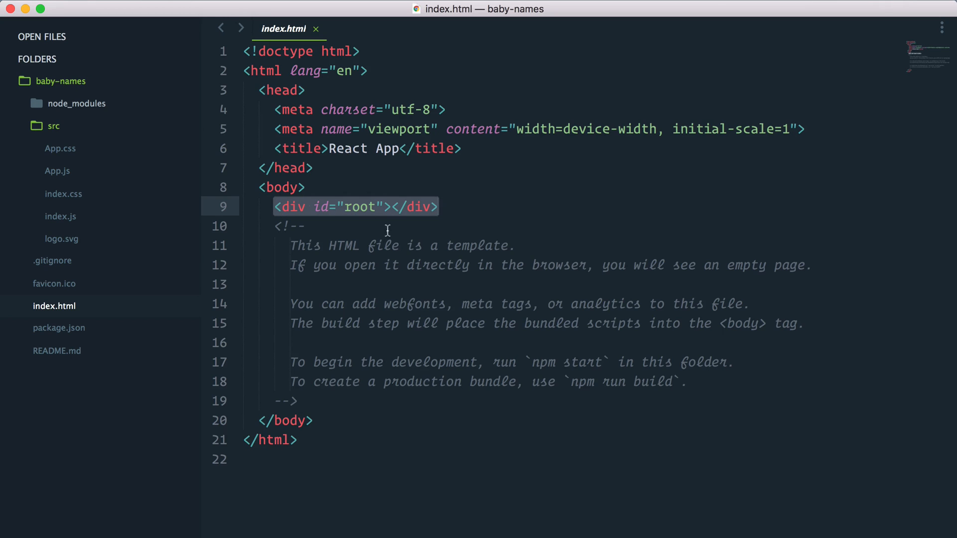
mouse_move(330, 206)
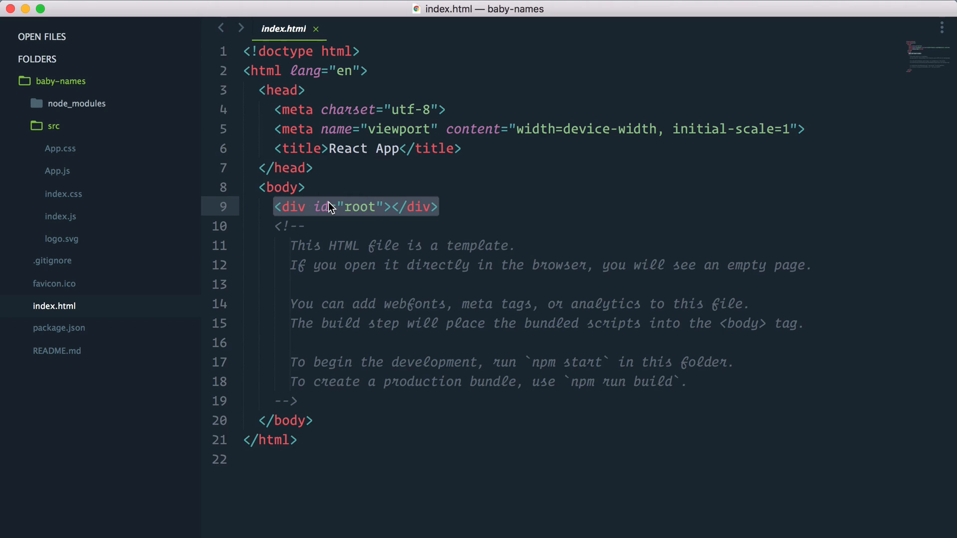
mouse_move(387, 216)
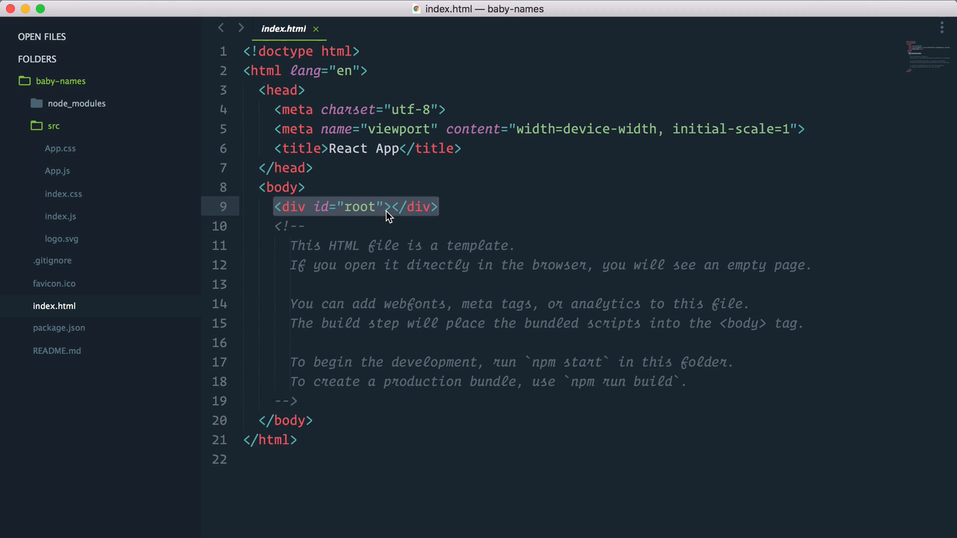